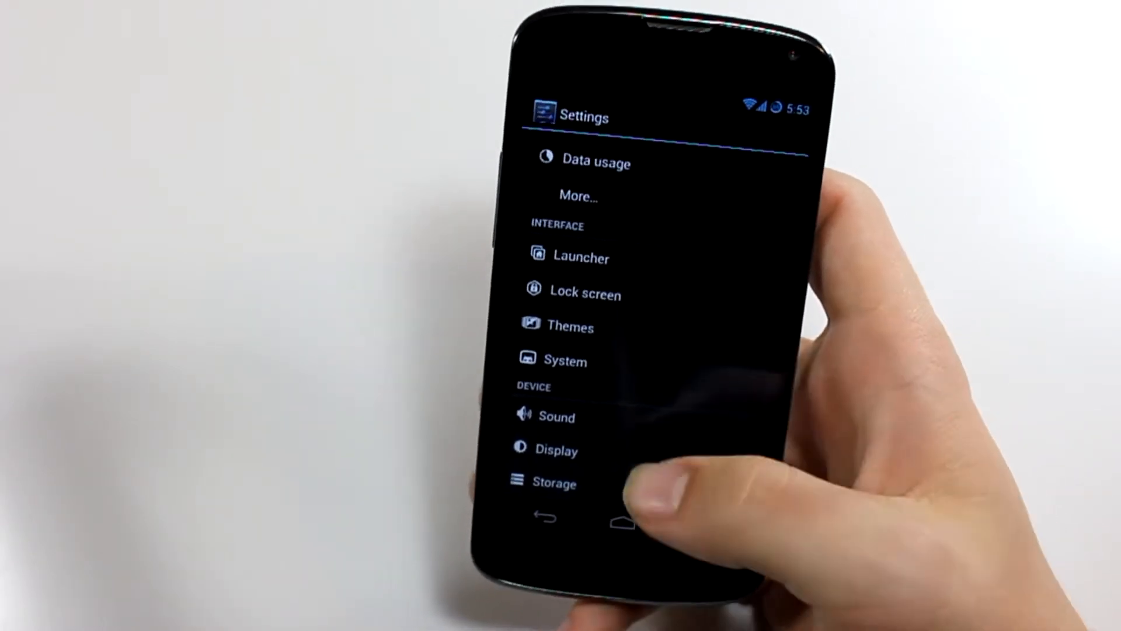
- Review the Status bar clock, battery and signal options, then return to the Settings list
scroll("up", 3)
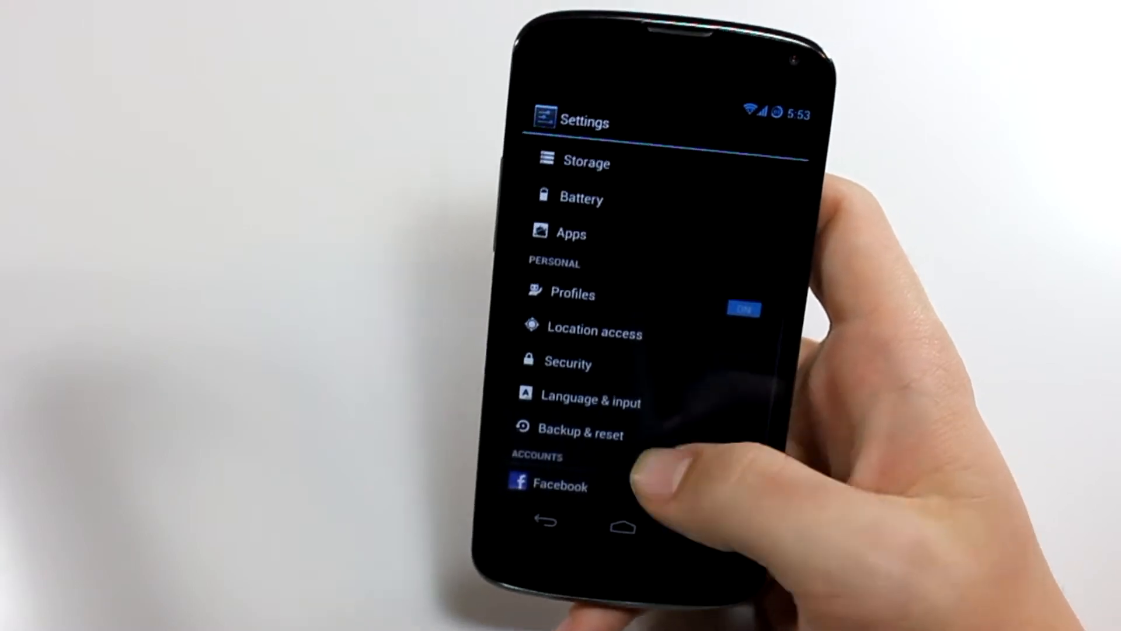
scroll("down", 3)
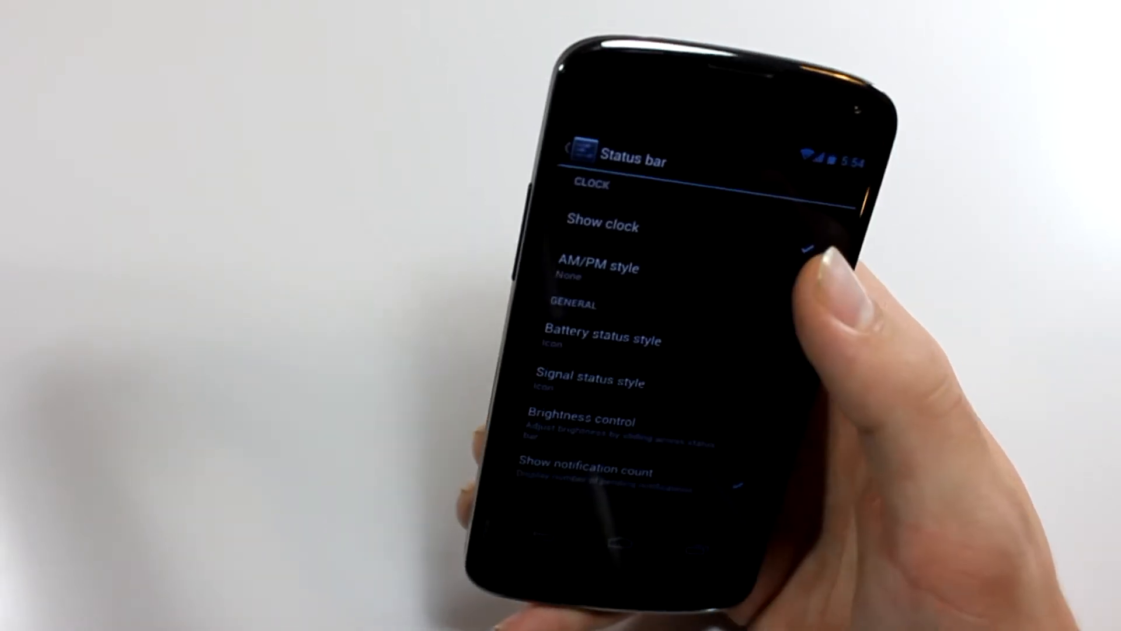
left_click(602, 339)
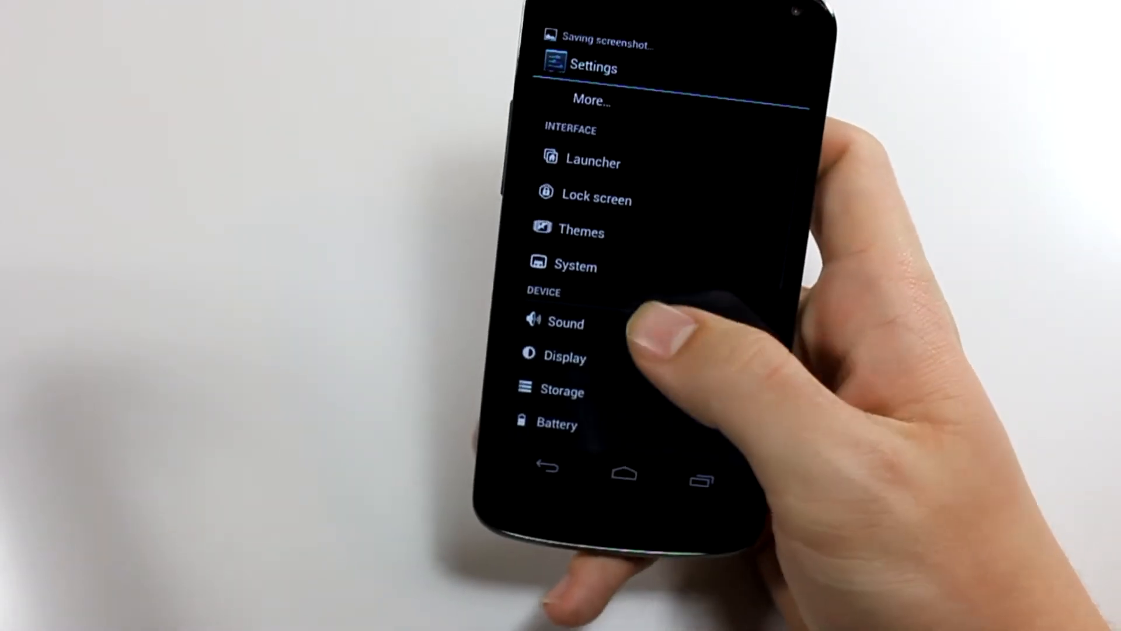
left_click(580, 231)
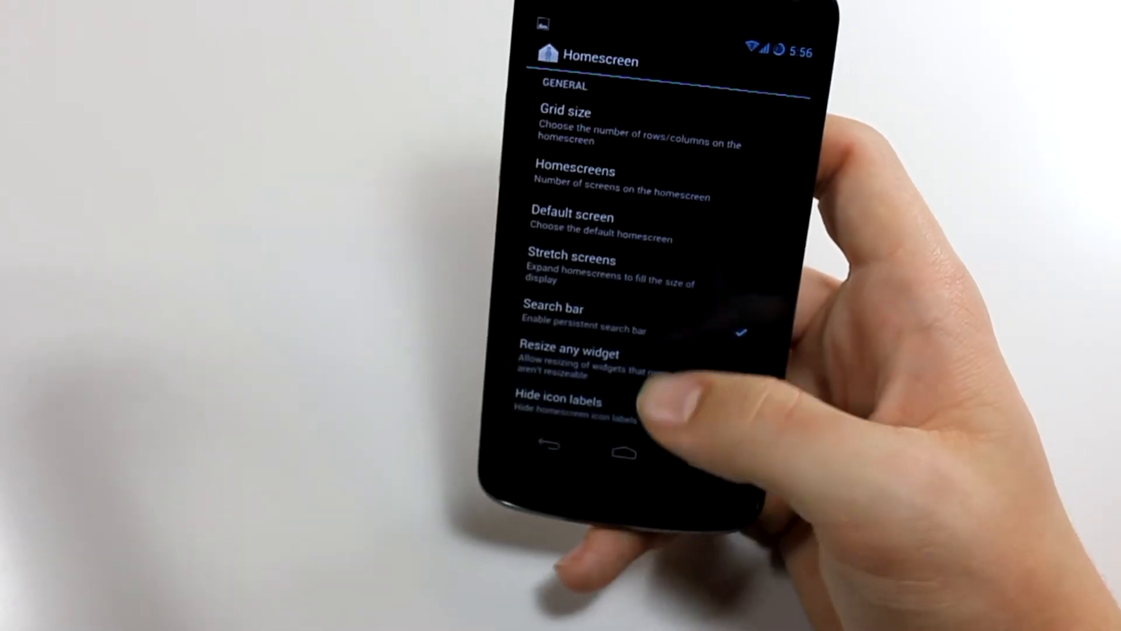
- Scroll through Homescreen options from grid size to scrolling and wallpaper settings
scroll("up", 3)
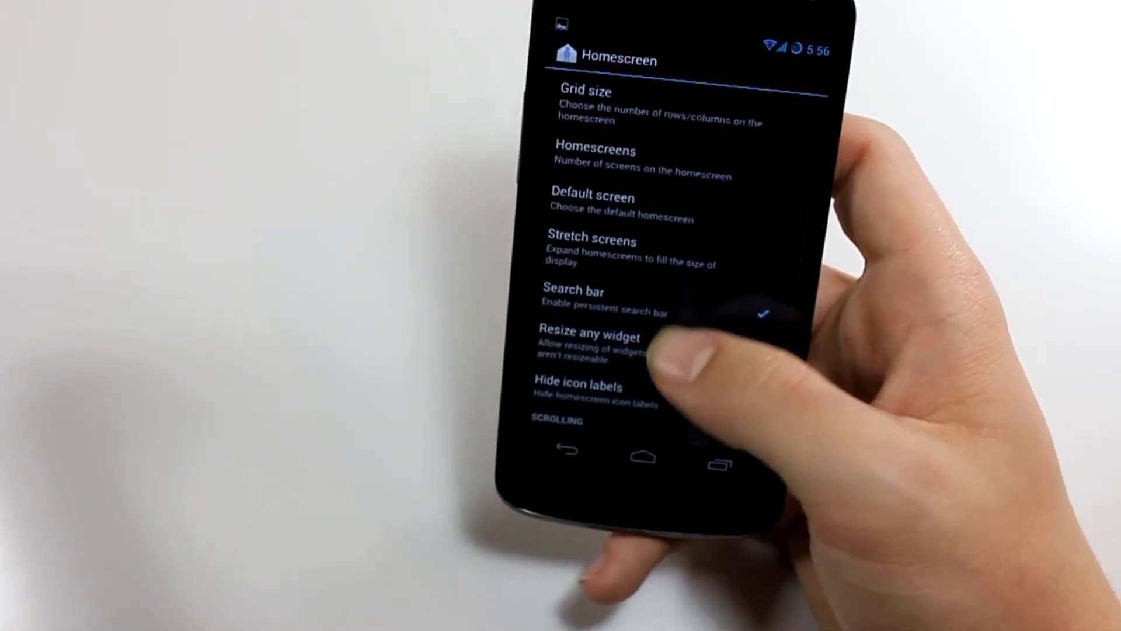
scroll("up", 3)
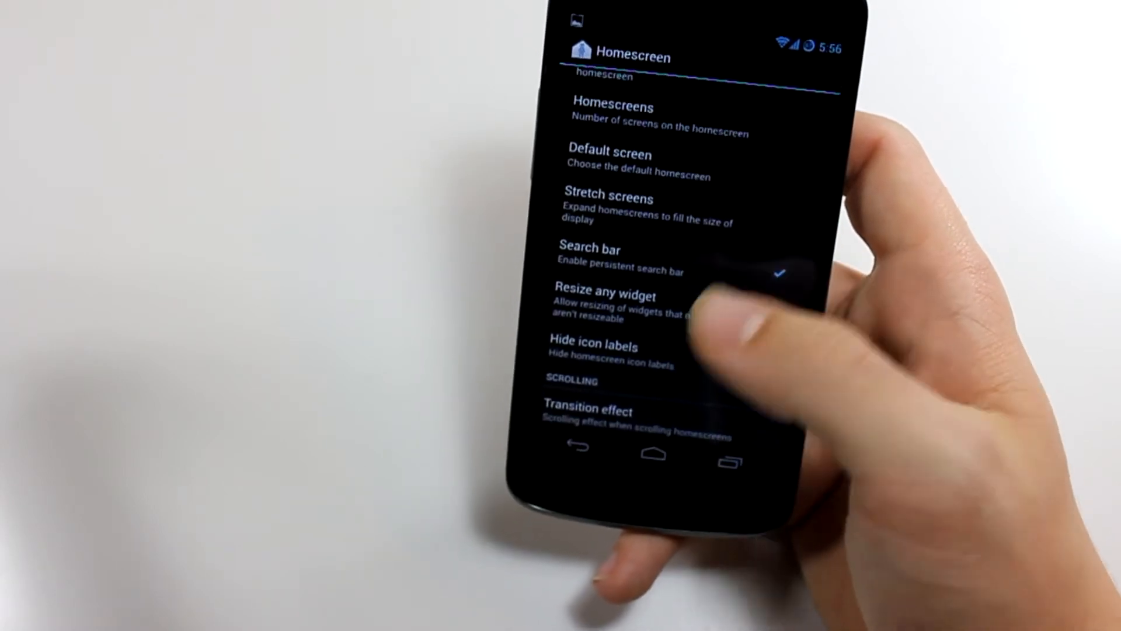
scroll("up", 3)
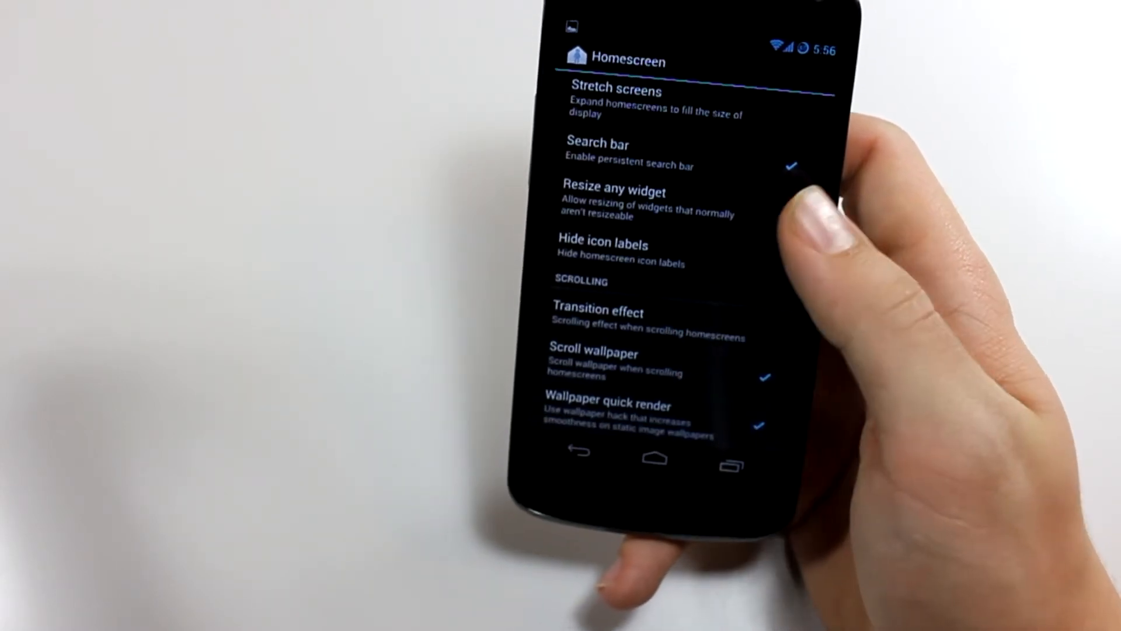
scroll("down", 3)
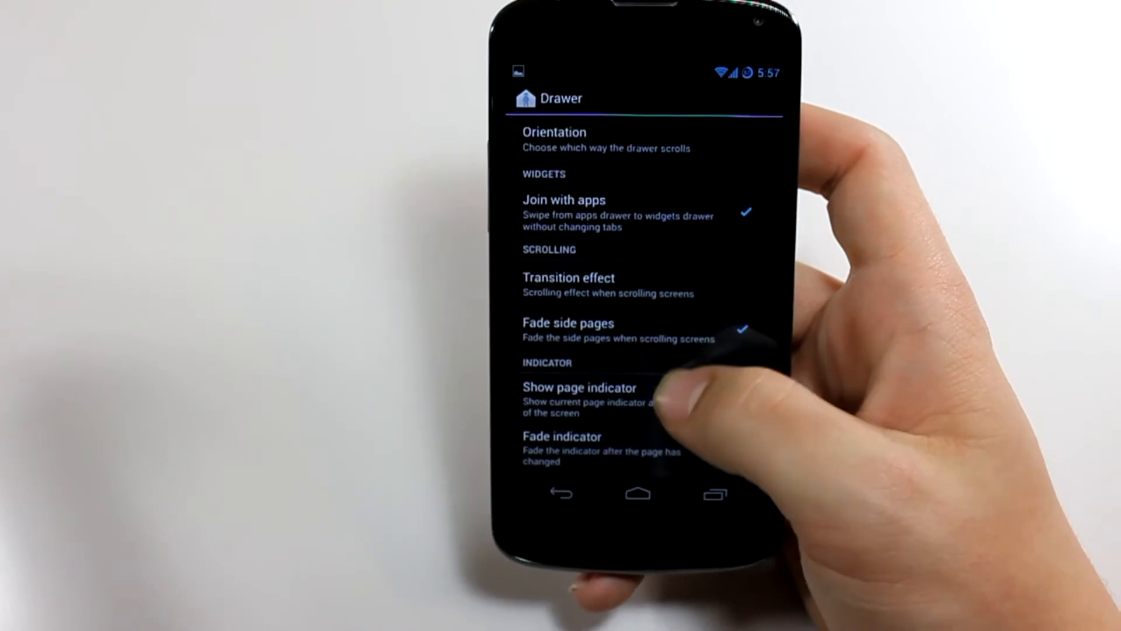
- Open the Drawer options in Trebuchet preferences
left_click(607, 446)
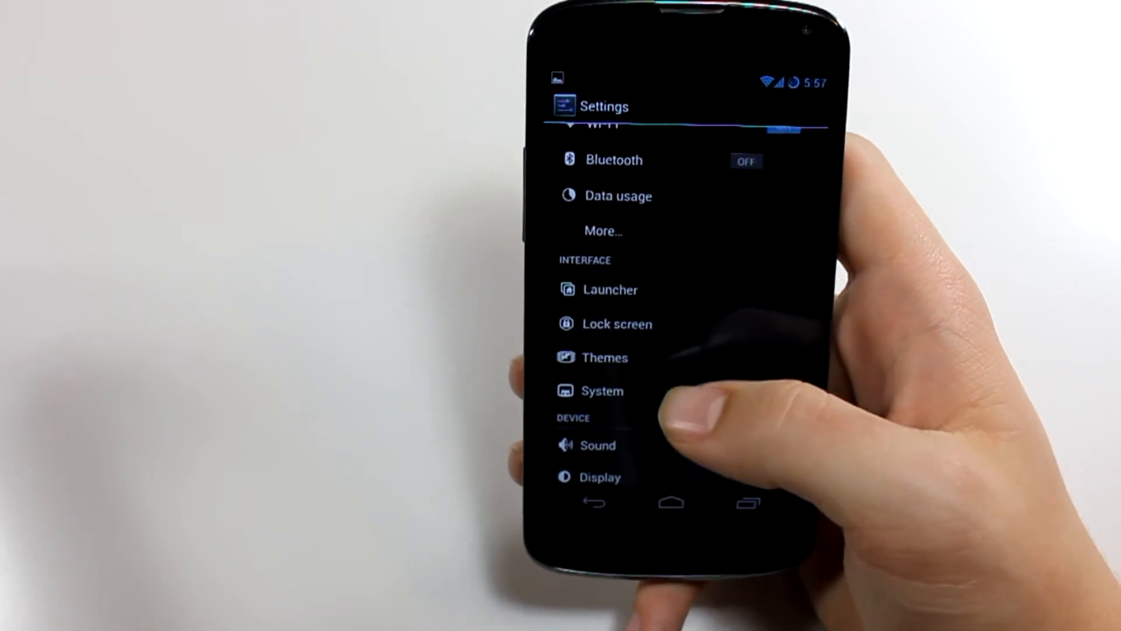
- Reopen Trebuchet Preferences briefly, then go back to the main Settings list
left_click(609, 289)
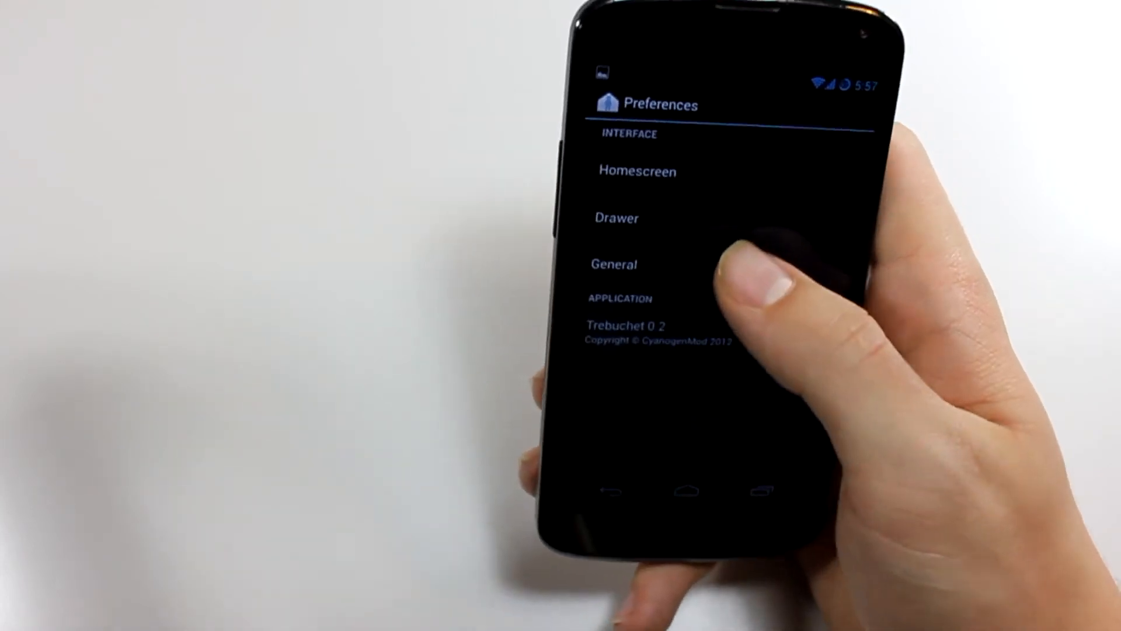
left_click(614, 263)
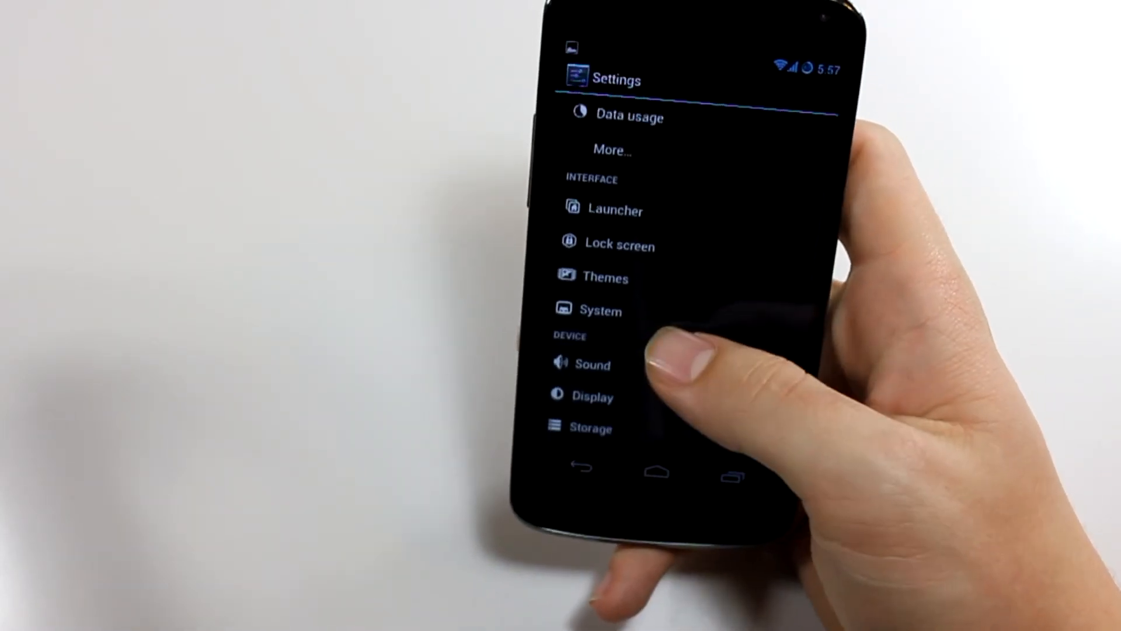
- Scroll About phone to show Nexus 4, Android 4.2.1 and CyanogenMod 10.1-20121218-NIGHTLY-mako
scroll("down", 3)
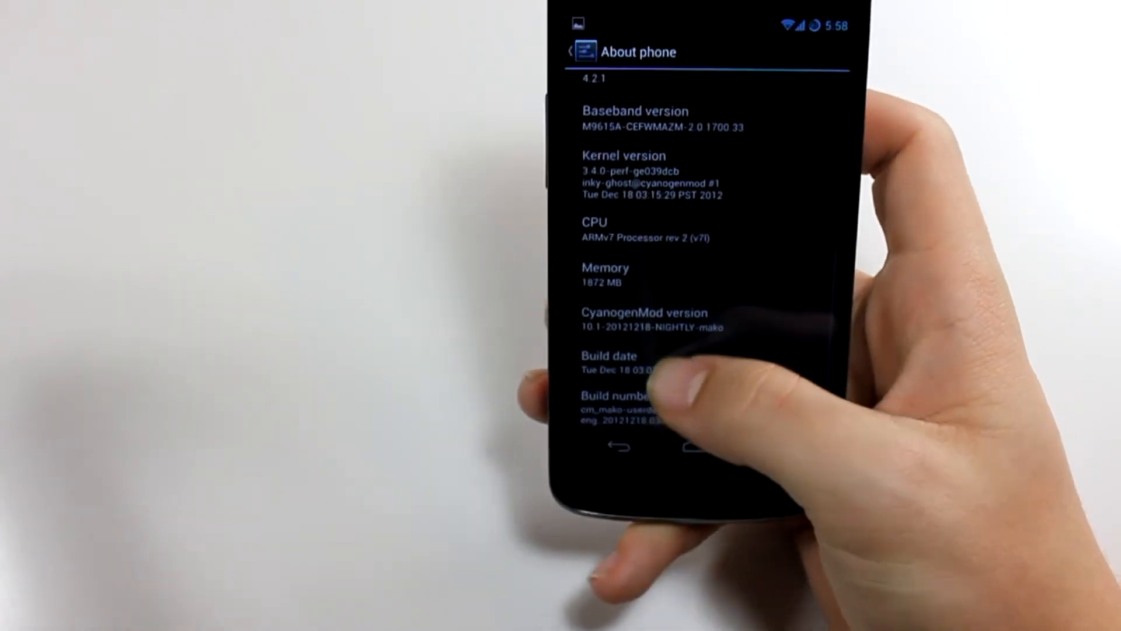
scroll("up", 3)
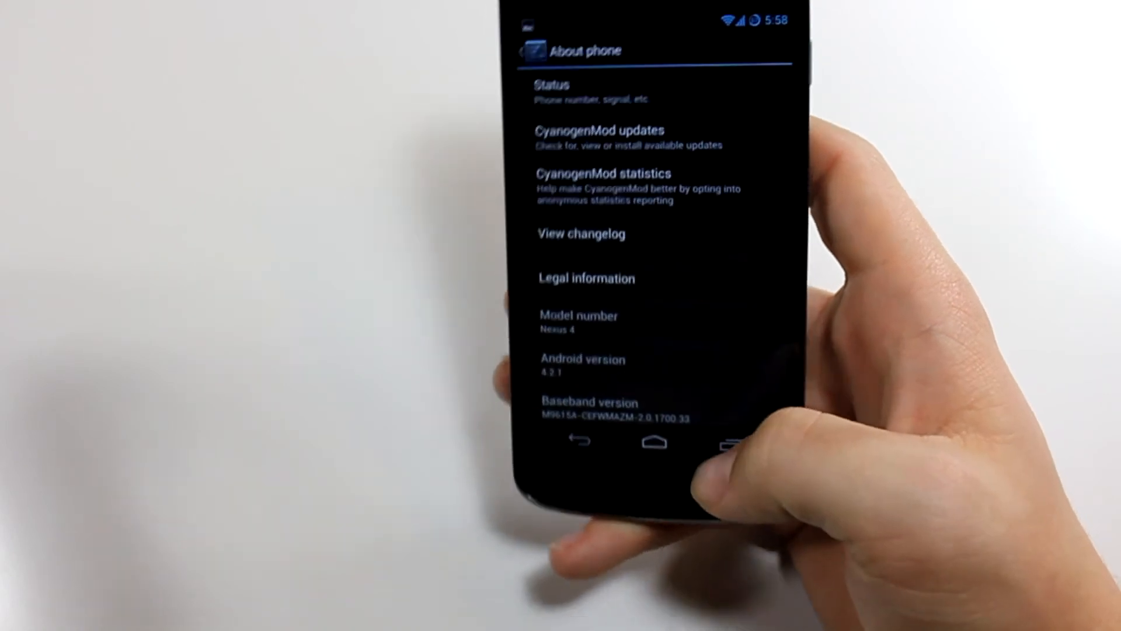